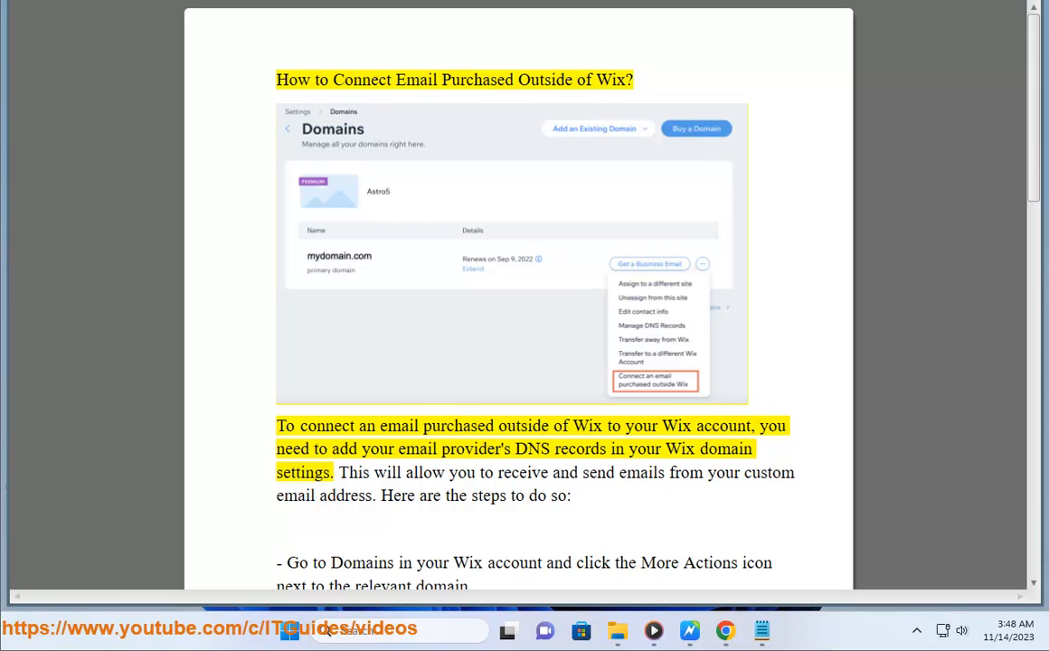
Scroll down through the Wix email setup steps to the MX-records fallback and the next page's on-screen-instructions step
double_click(416, 80)
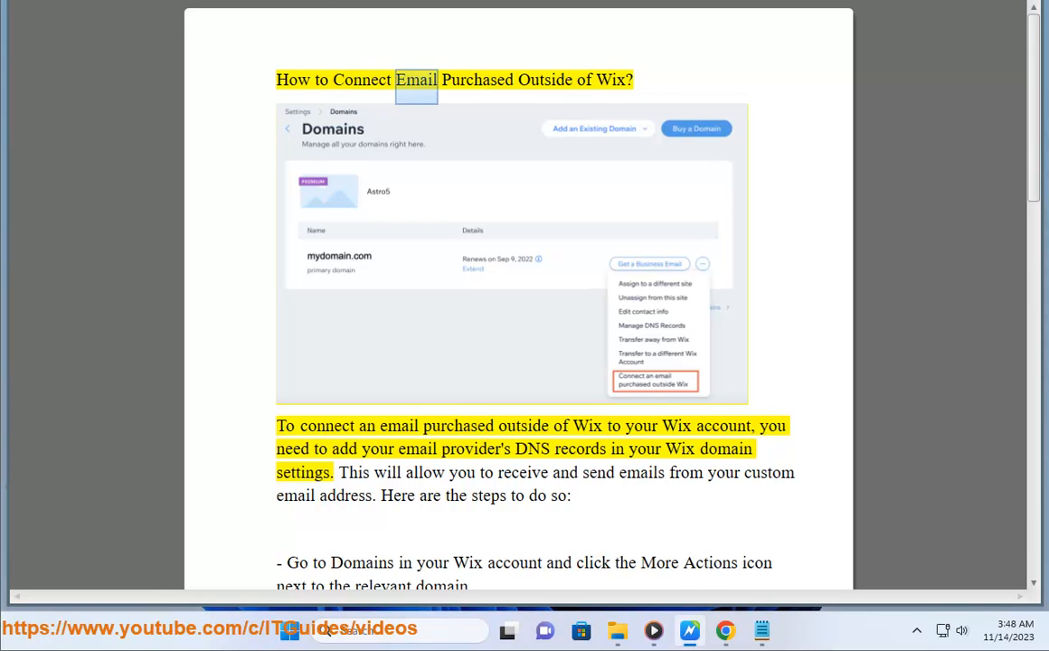
double_click(327, 426)
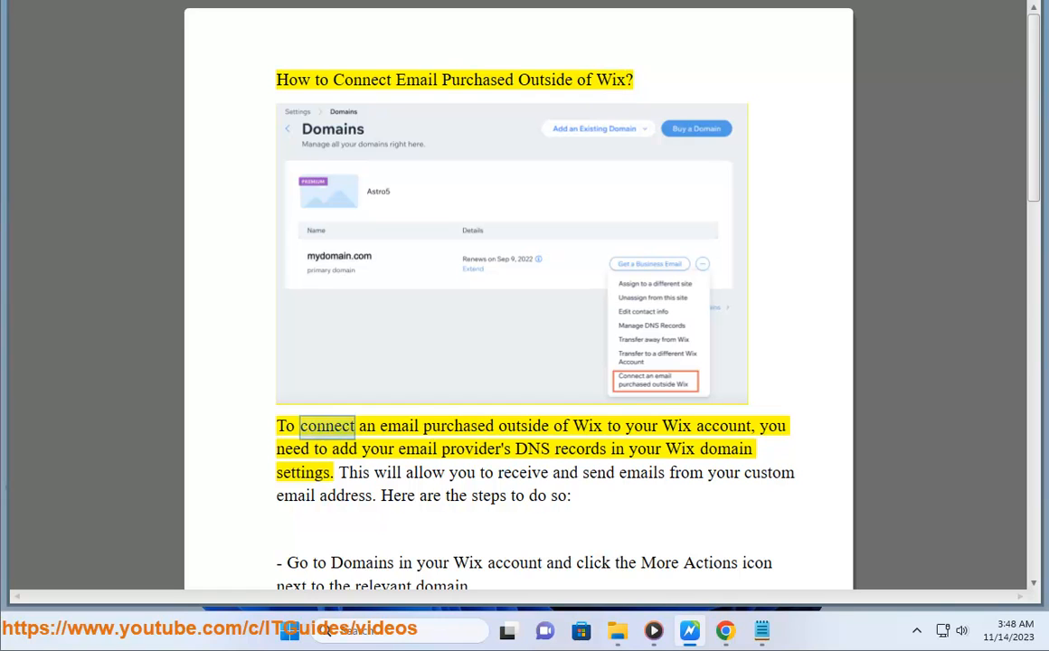
double_click(724, 426)
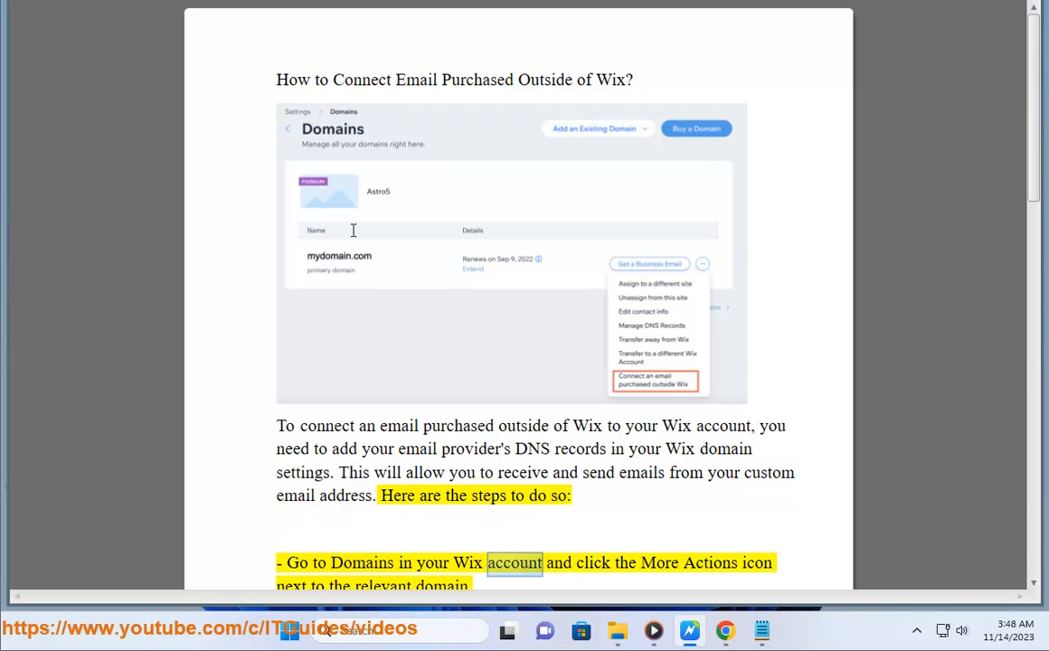
scroll("down", 3)
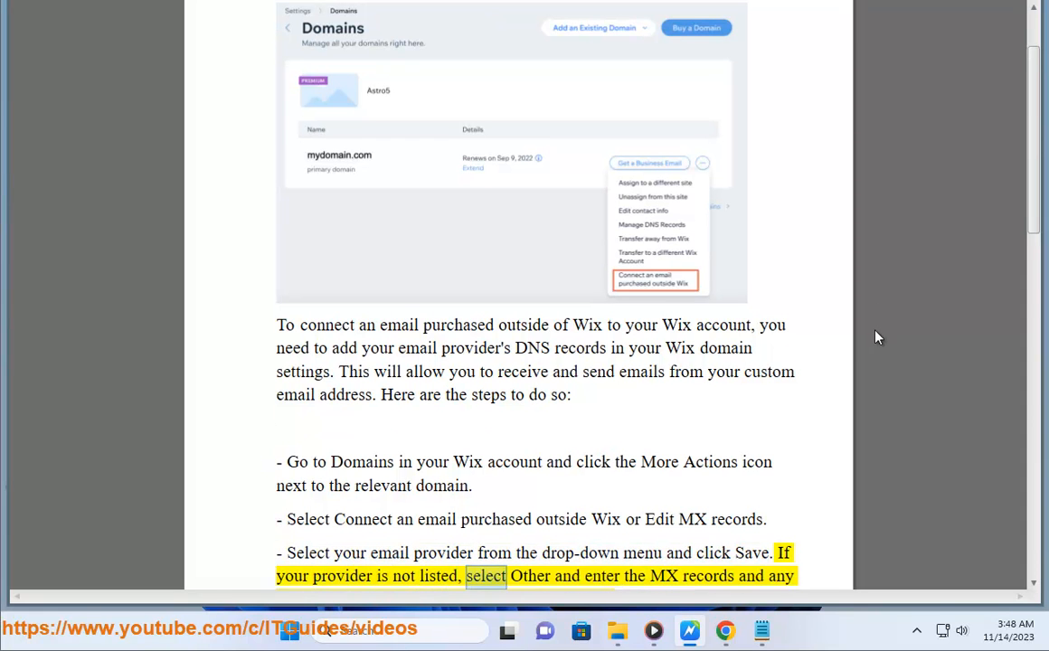
scroll("down", 3)
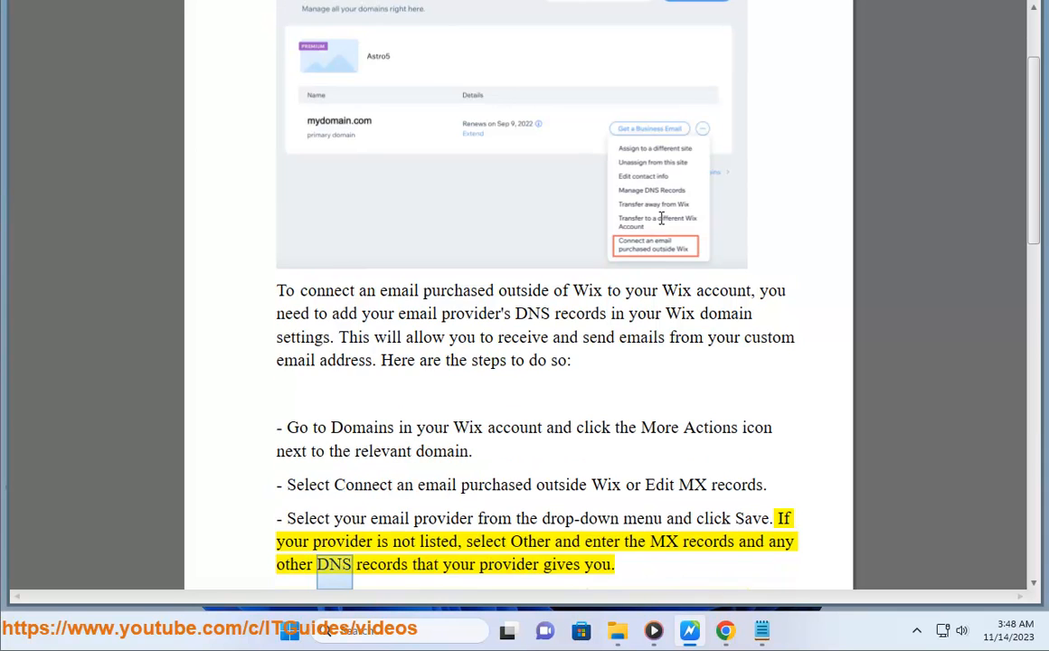
scroll("down", 3)
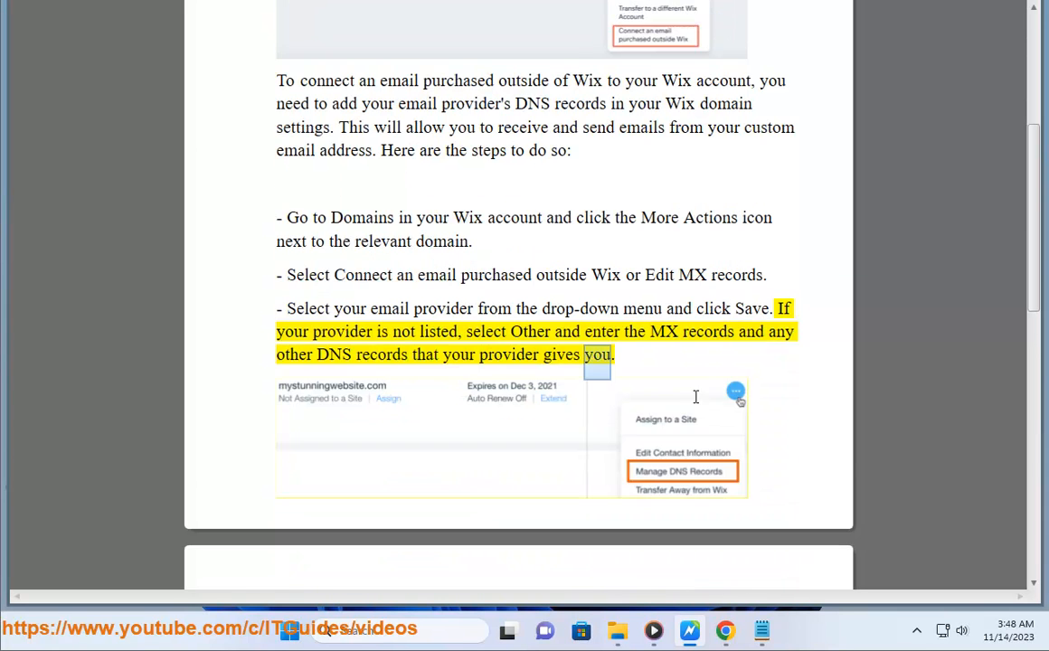
scroll("down", 3)
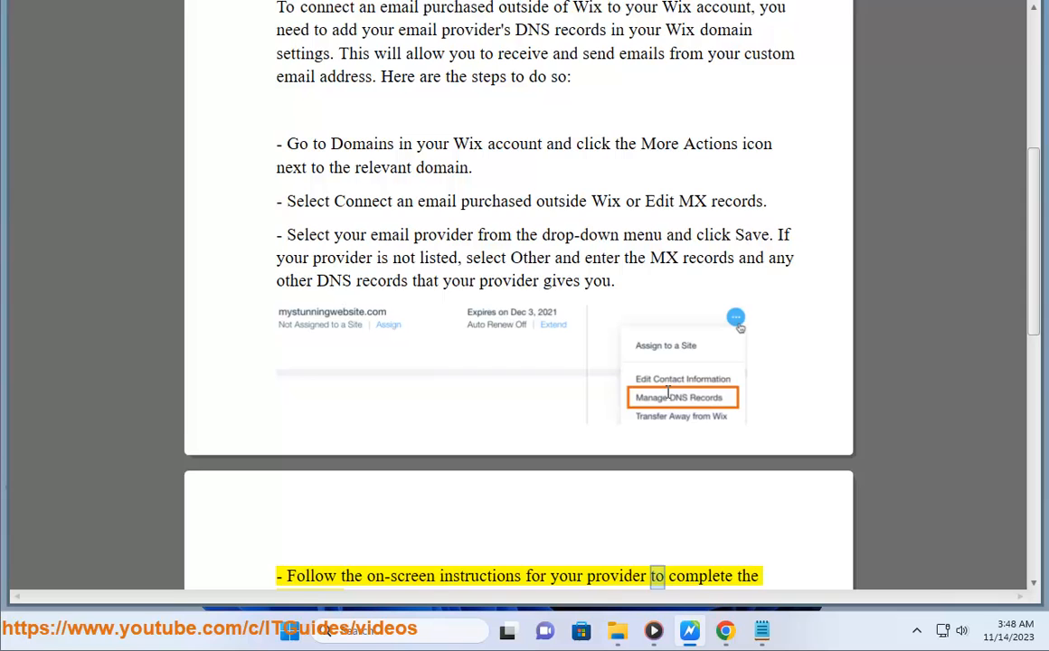